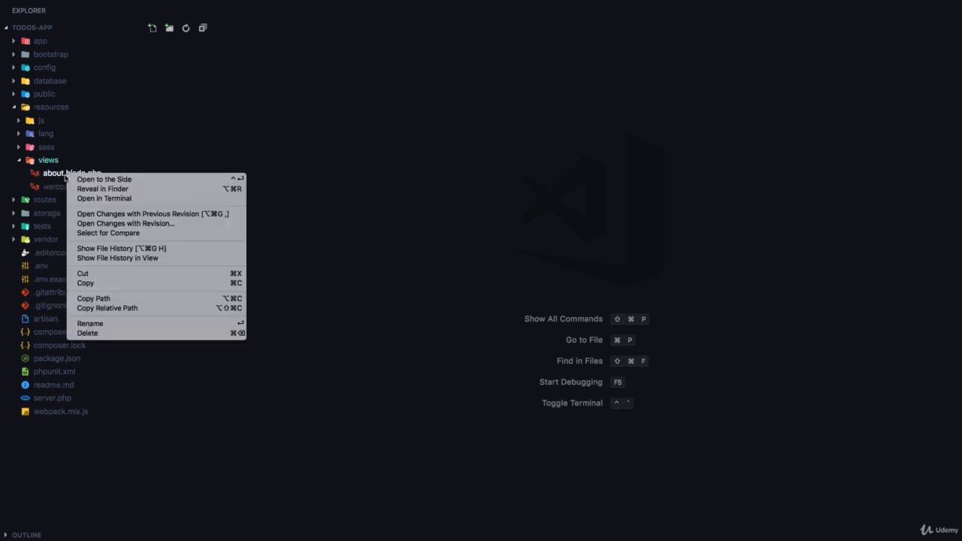
mouse_move(113, 332)
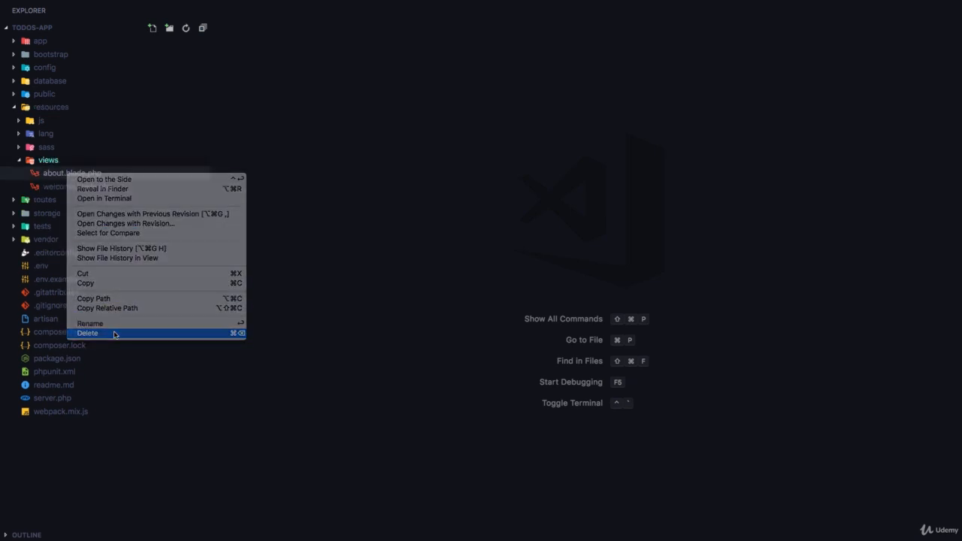
Step: Delete about.blade.php from resources/views and expand the folders toward the controllers
click(88, 333)
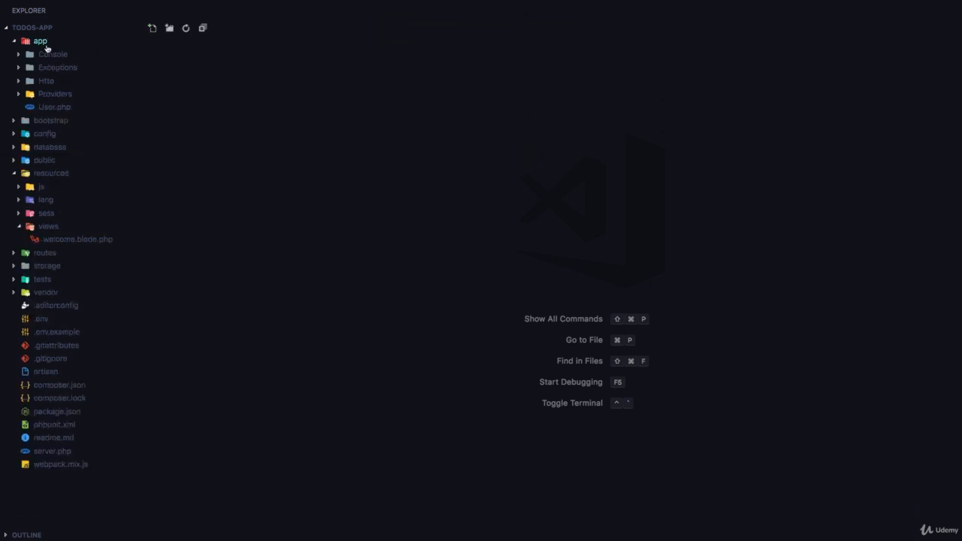
click(46, 80)
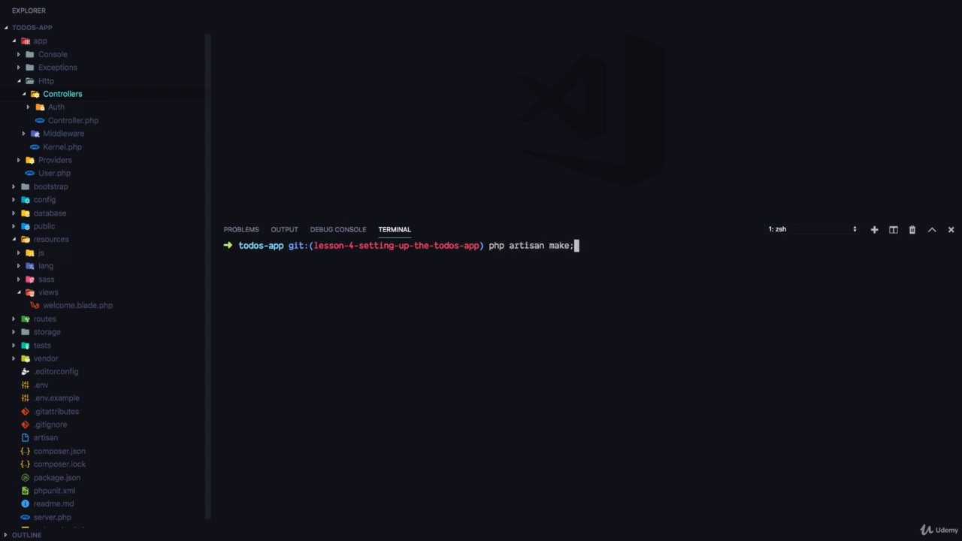
Step: Run php artisan make:controller TodosController in the integrated terminal
text(cn)
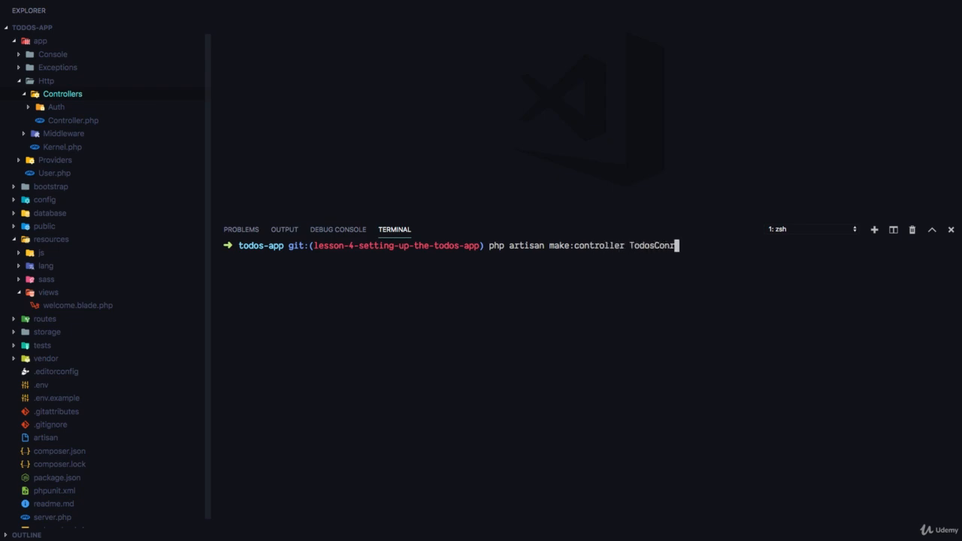
key(Return)
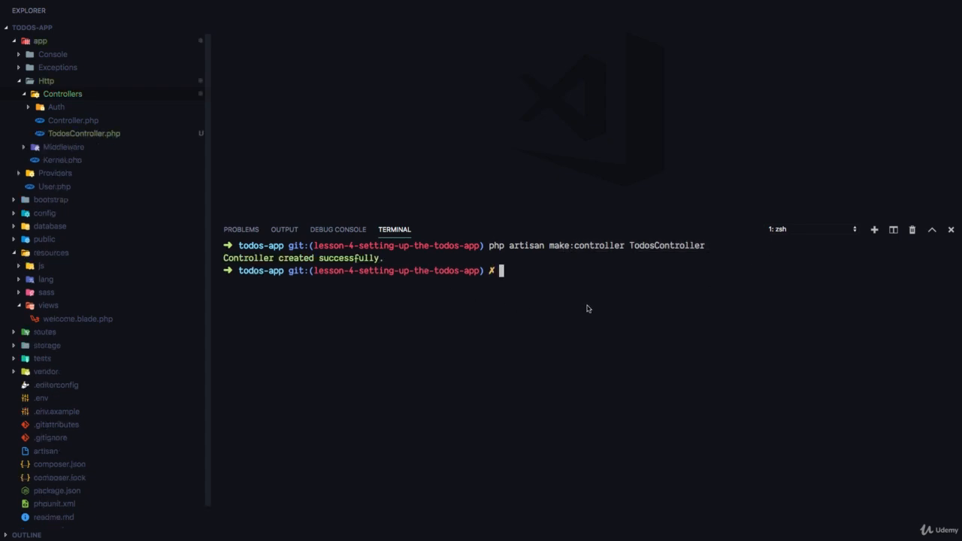
mouse_move(48, 305)
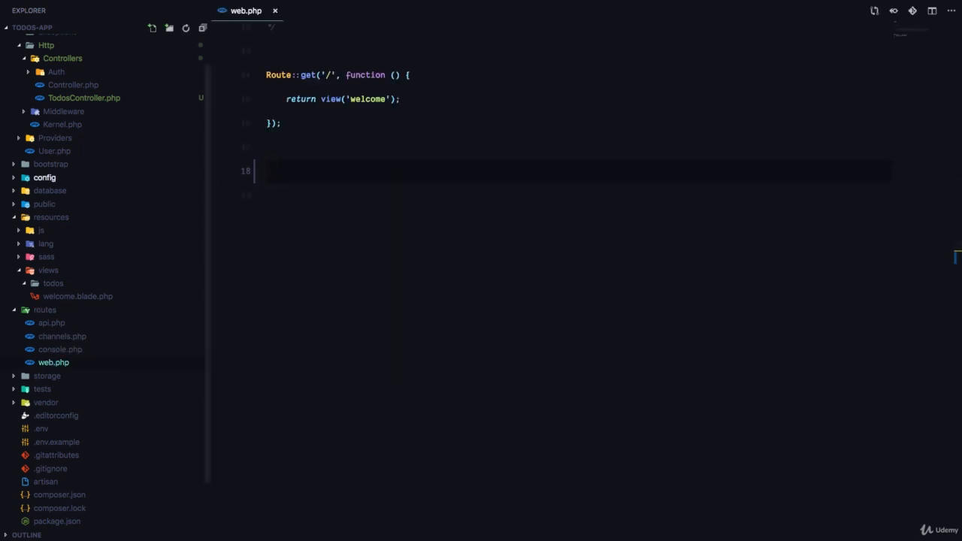
Step: Add Route::get('todos', 'TodosController@index'); below the welcome route in routes/web.php
text(Route::)
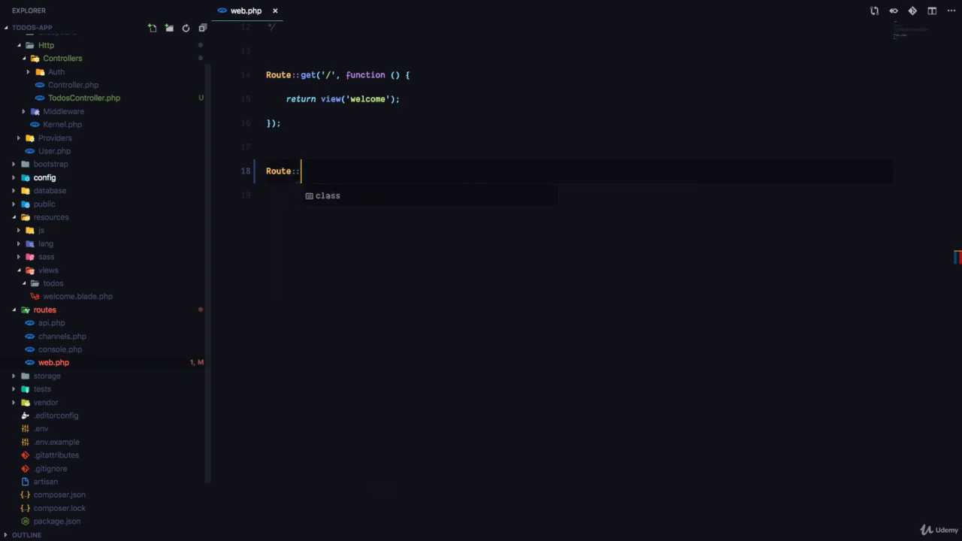
text(get(''))
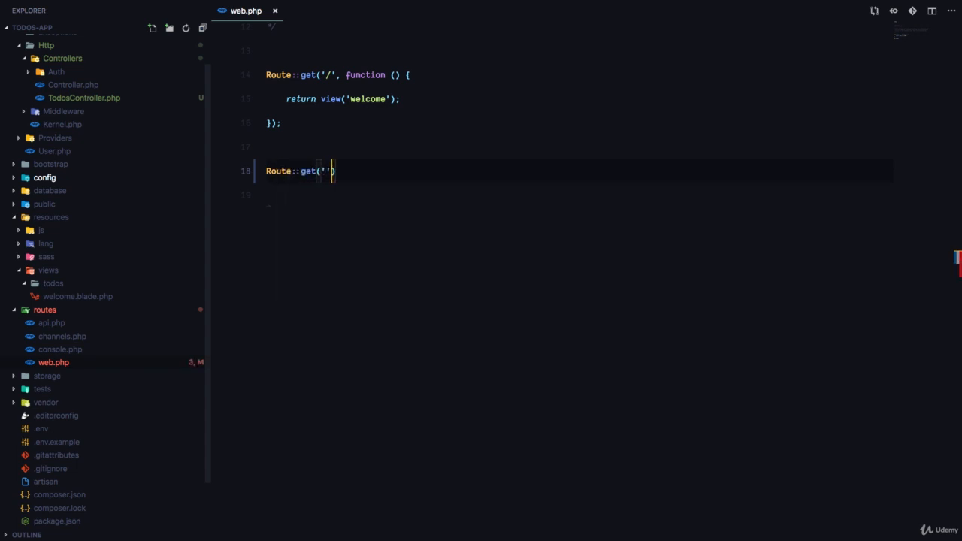
text(t)
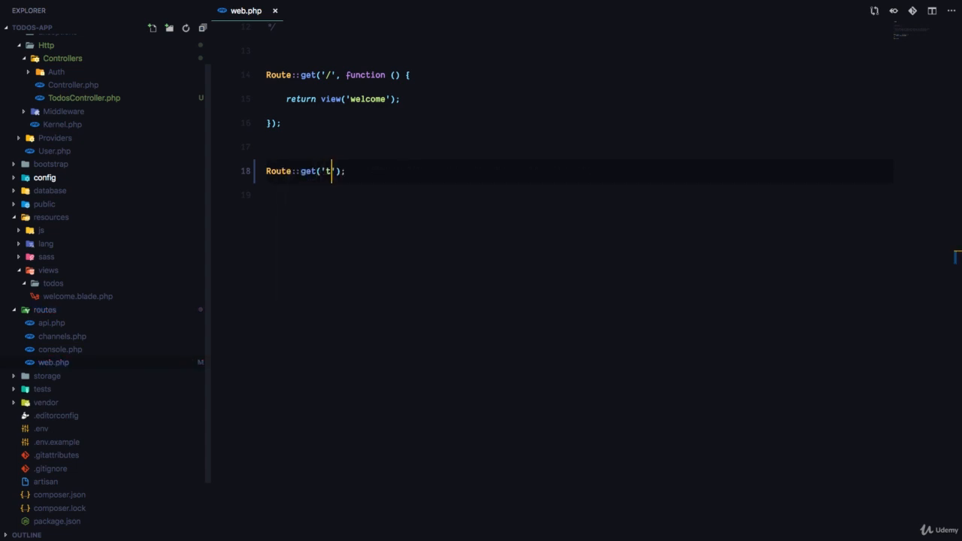
text(odos', 'T)
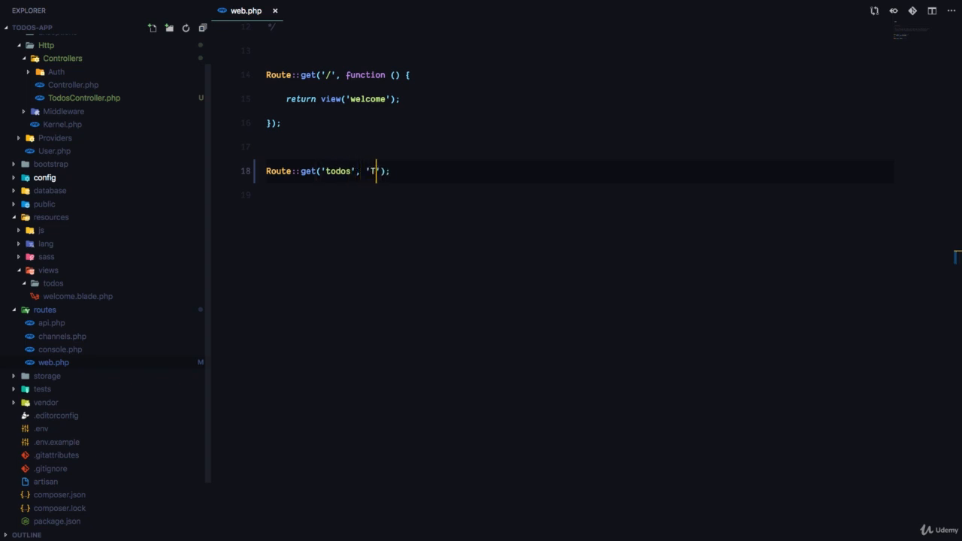
text(odosController@index)
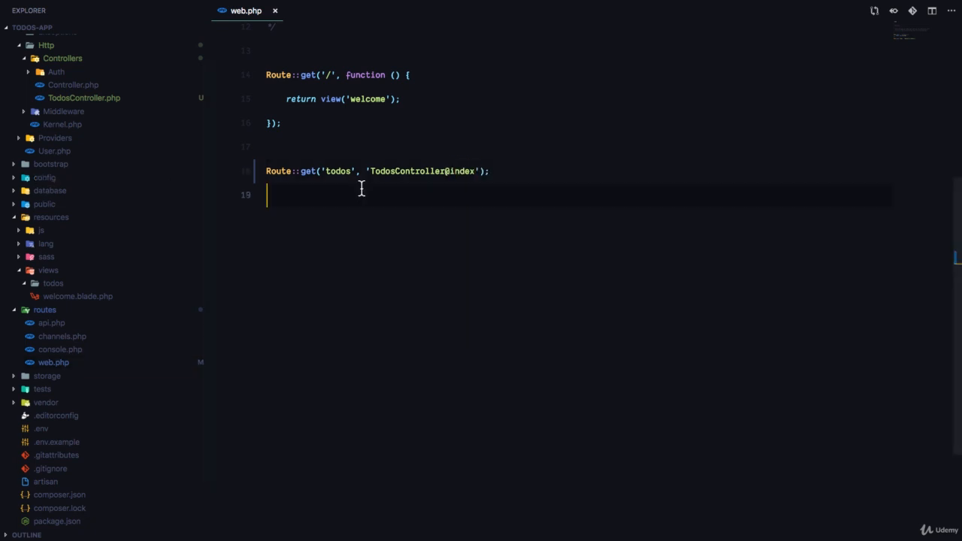
mouse_move(130, 310)
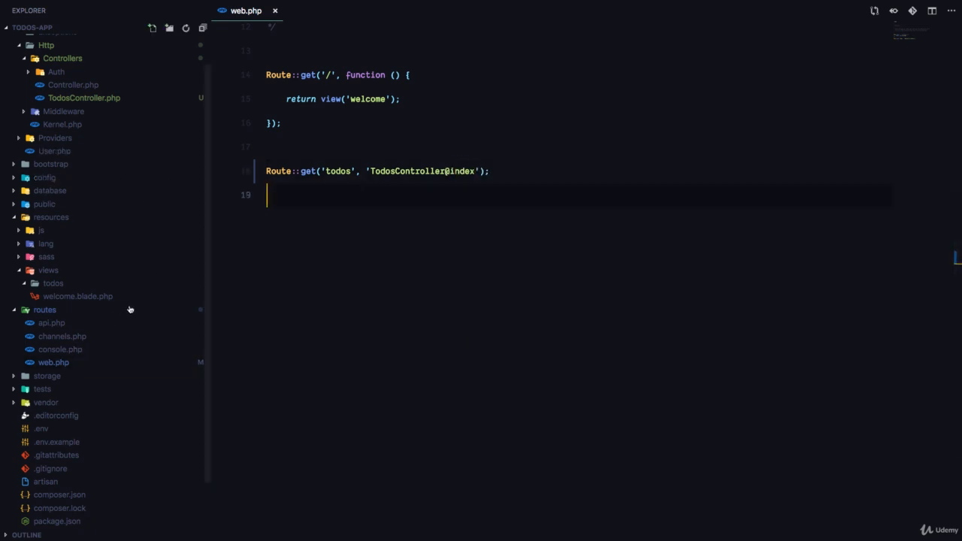
mouse_move(130, 309)
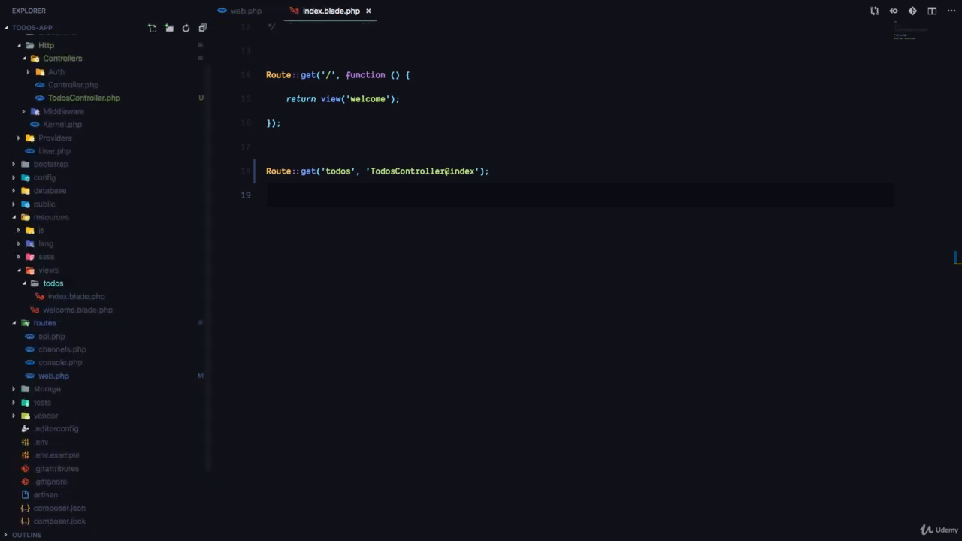
Step: Fill views/todos/index.blade.php with the ! boilerplate, title Todos, and a TODOS PAGE heading
click(76, 281)
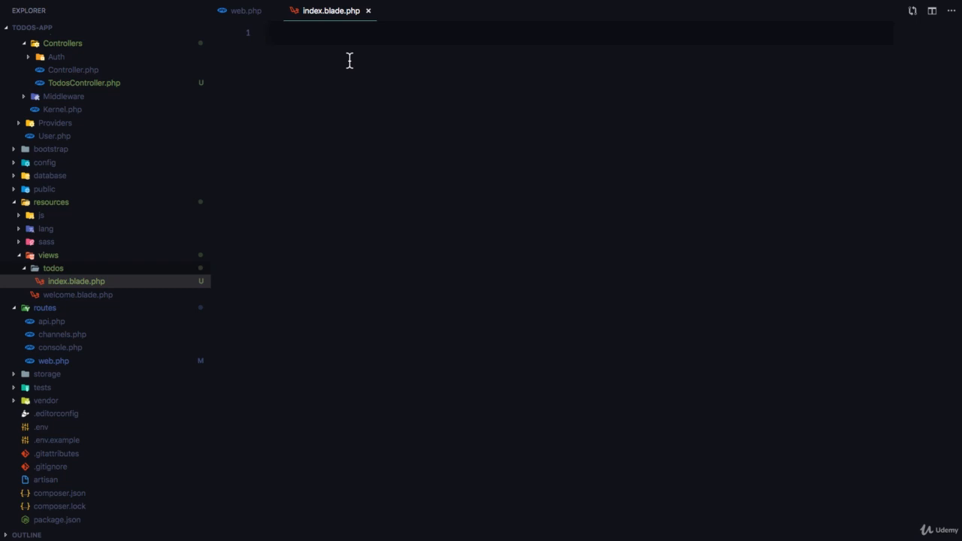
text(!DOCTYPE html>)
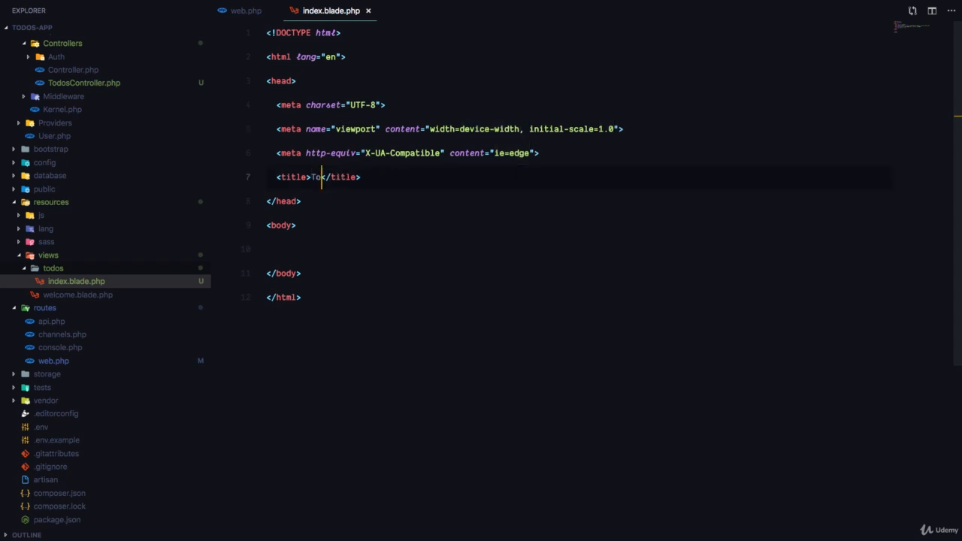
text(dos)
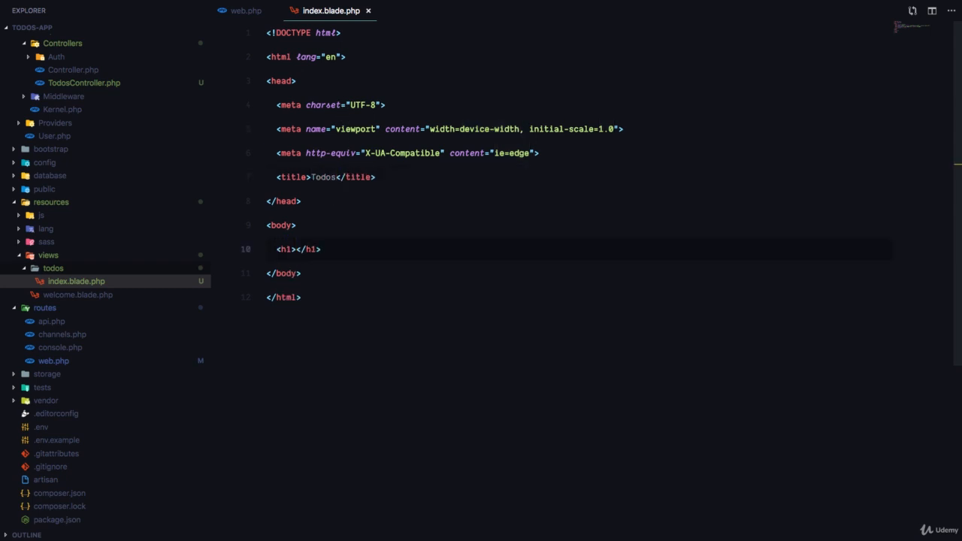
text(TODOS PAGE)
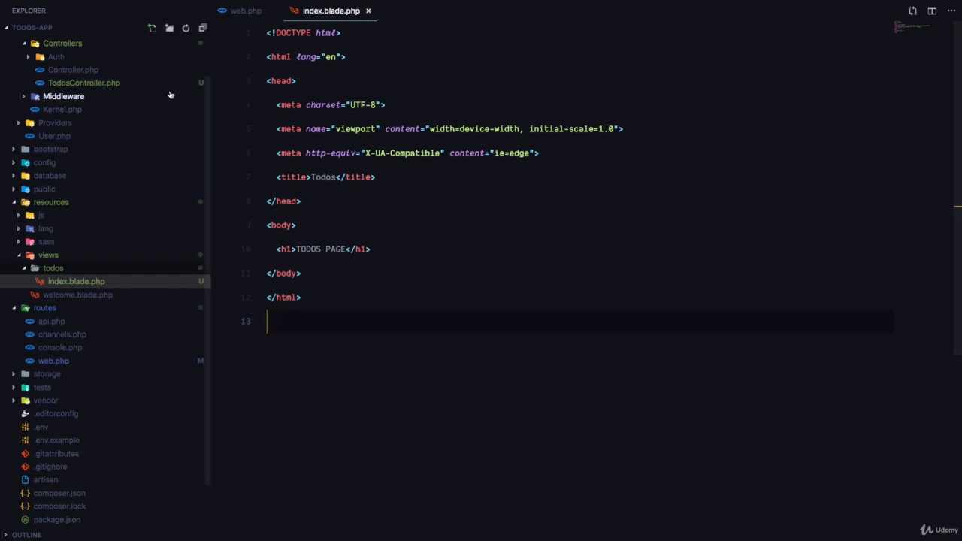
Step: Give TodosController a public index() method that returns view('todos.index')
click(83, 83)
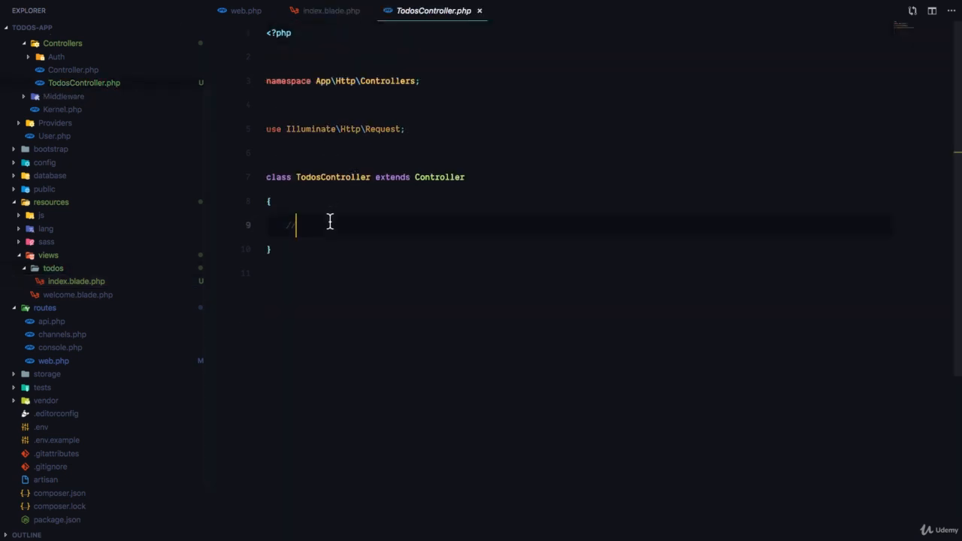
text(PUBL)
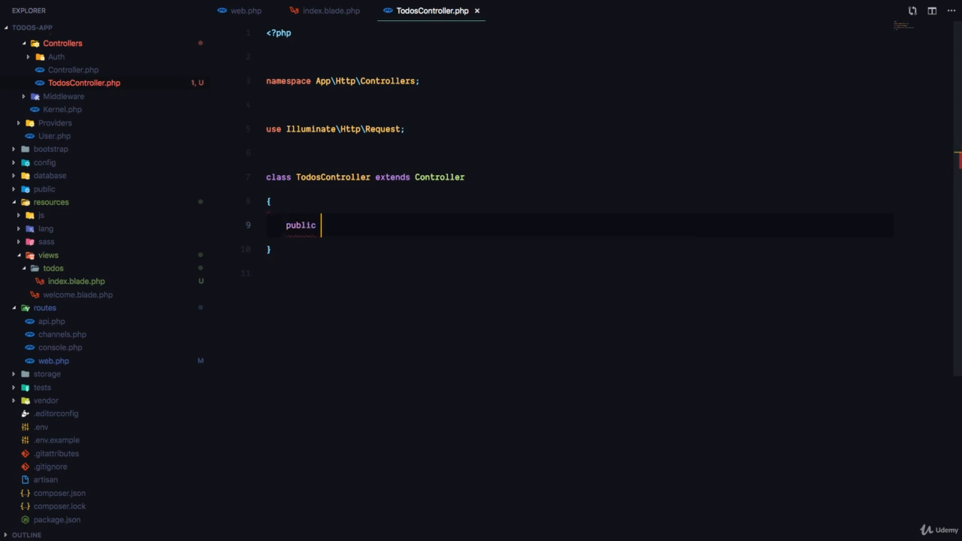
text(function index)
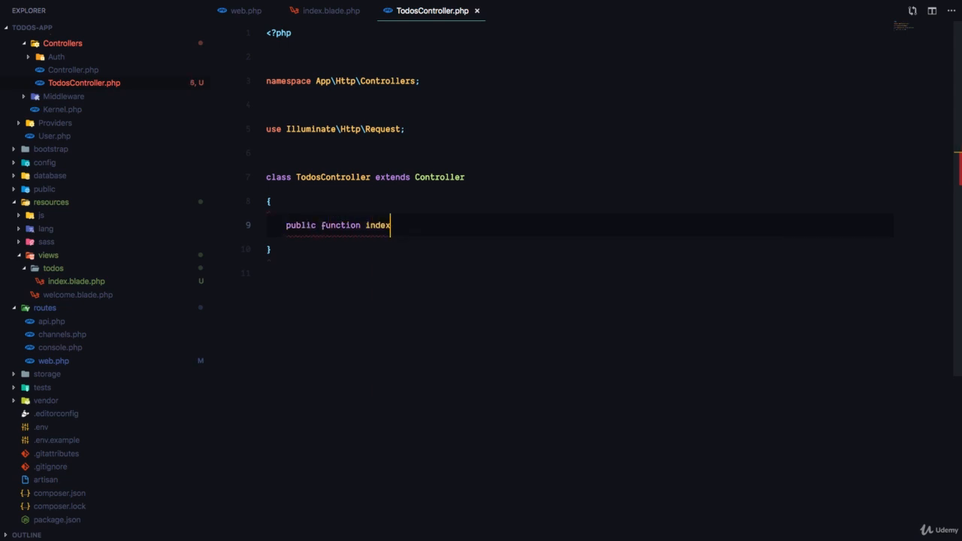
text(())
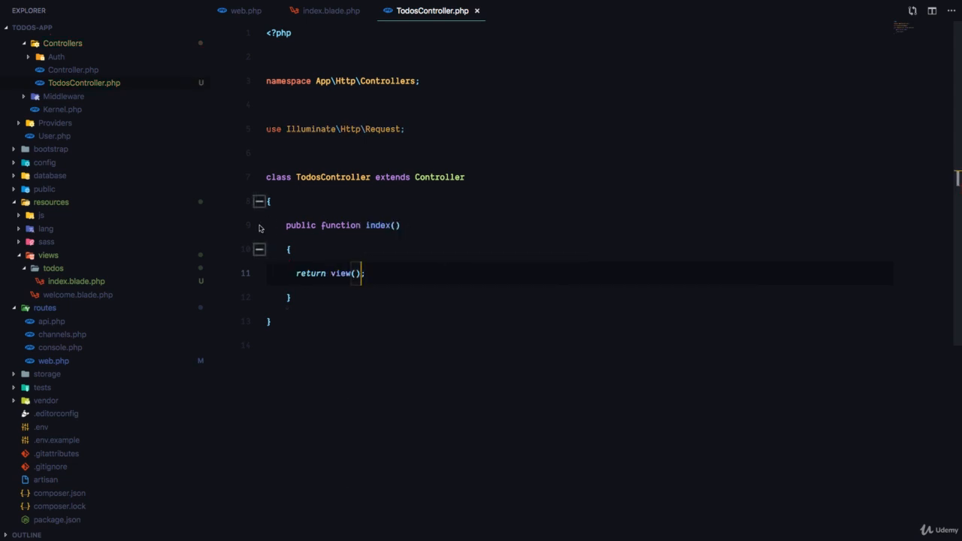
scroll(down, 3)
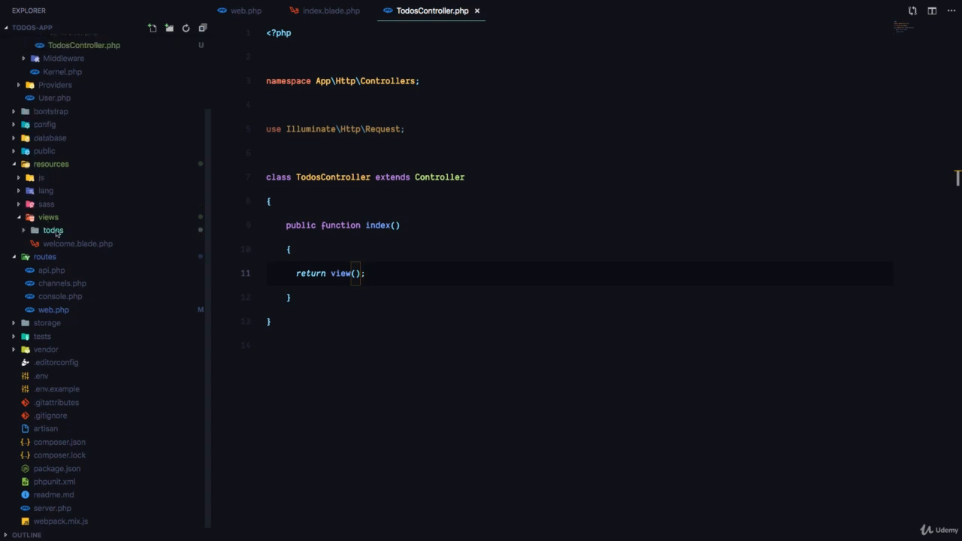
click(52, 230)
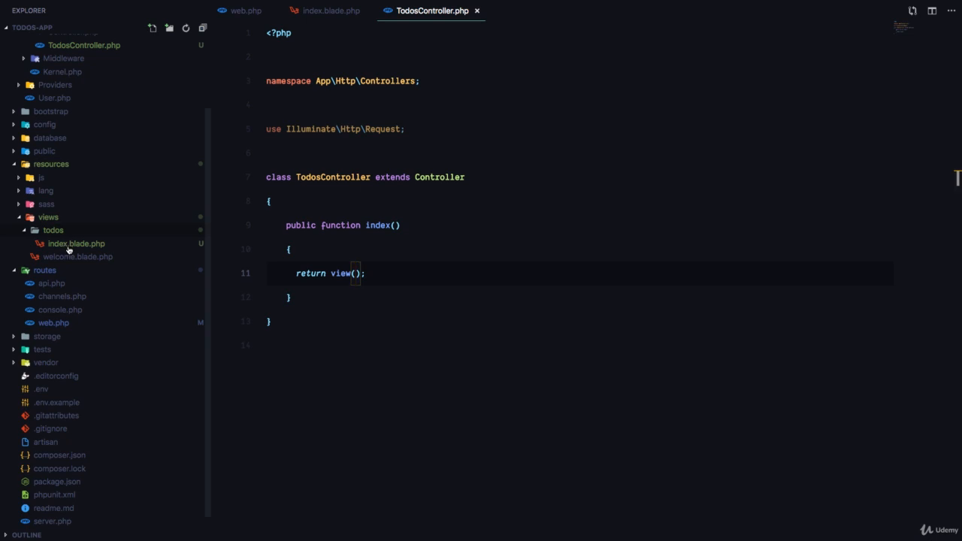
text('todos')
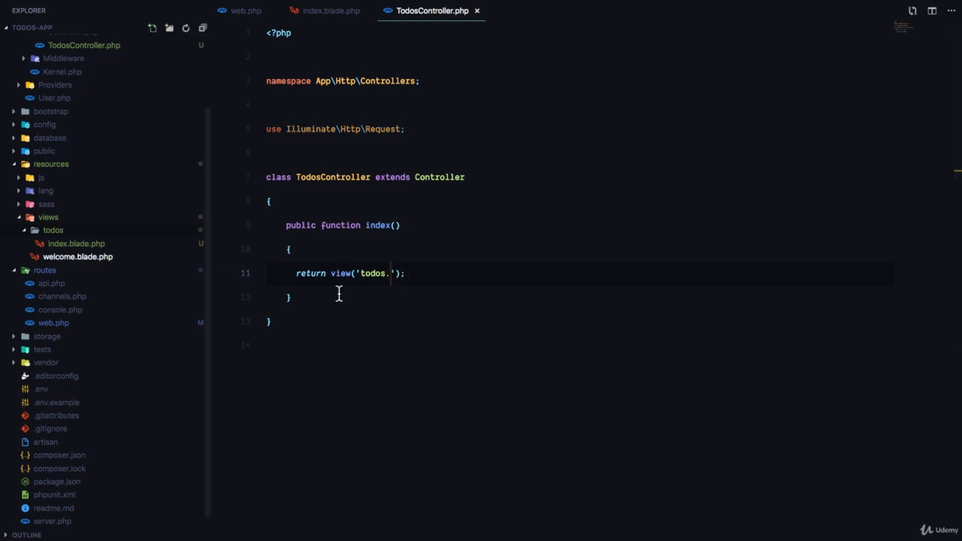
text(index)
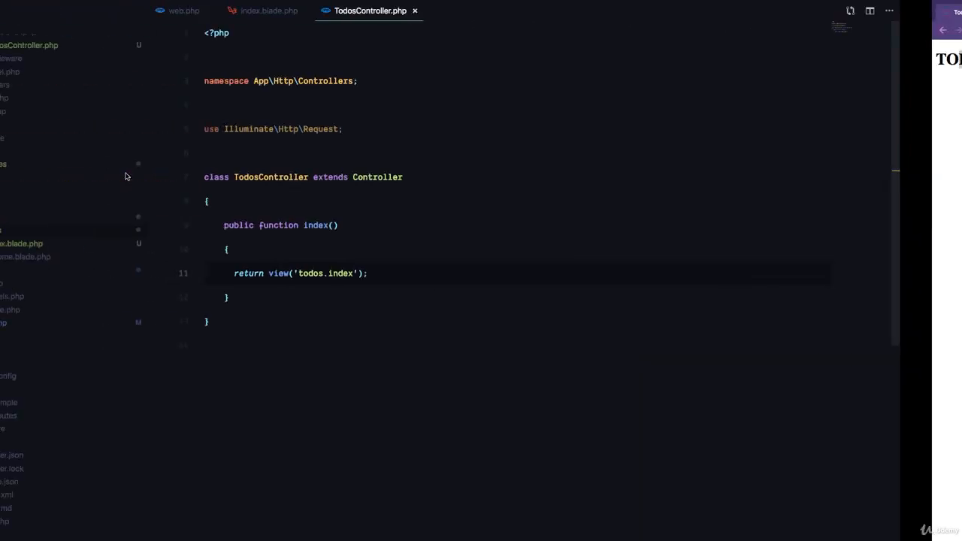
Step: Put a <a href="/todos">Todos</a> link inside welcome.blade.php's title div
click(78, 257)
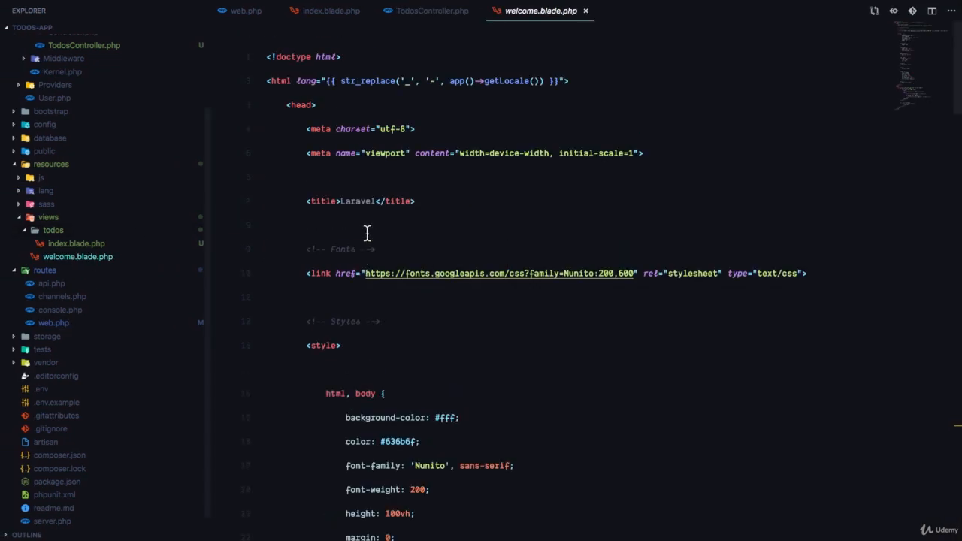
scroll(down, 3)
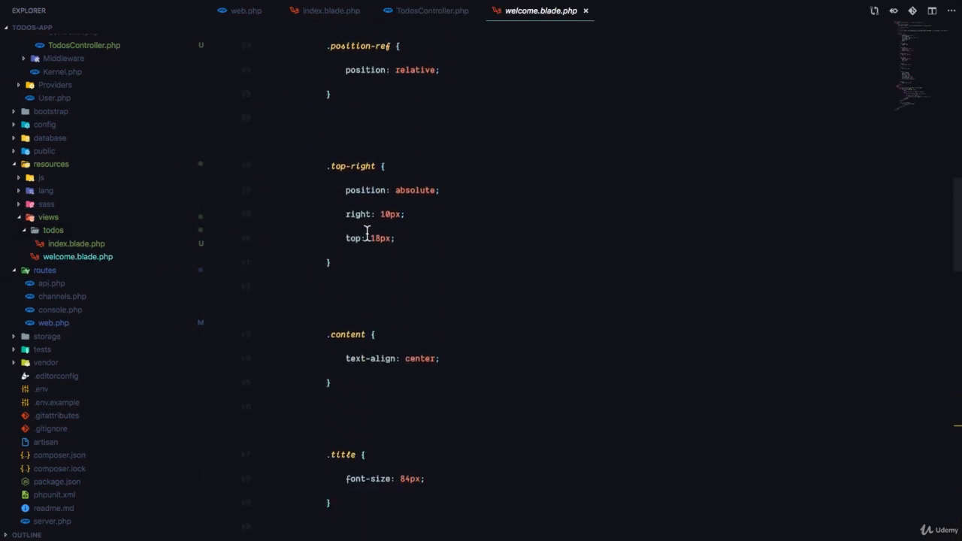
scroll(down, 3)
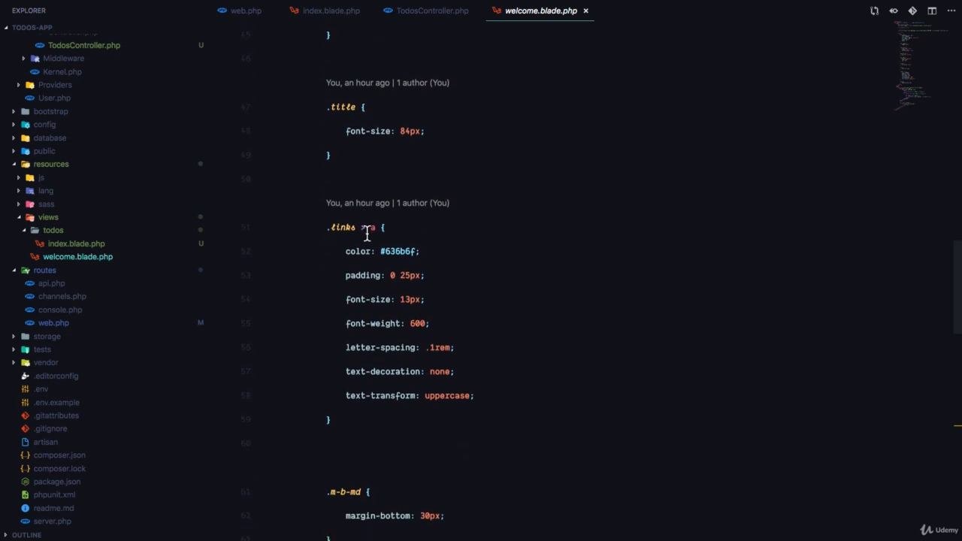
scroll(down, 3)
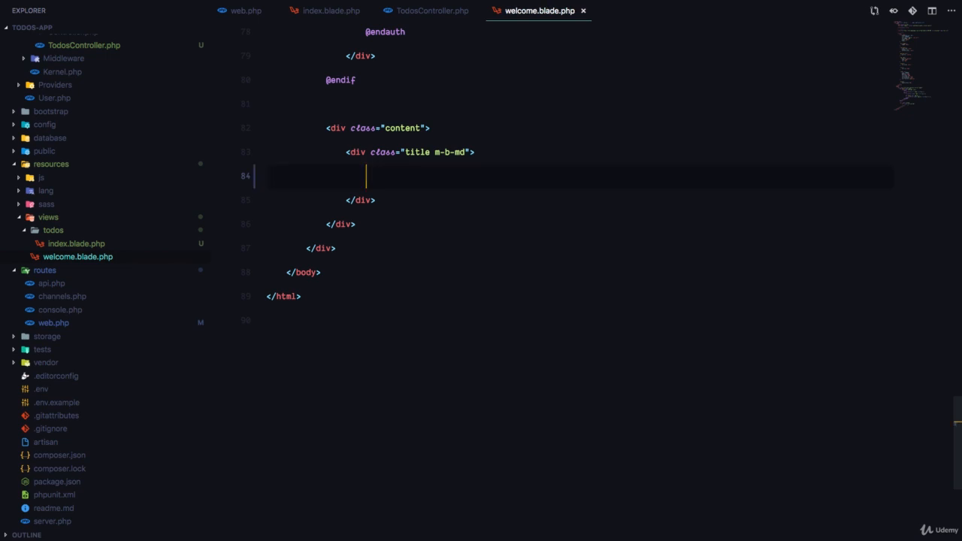
text(<a href=""></a>)
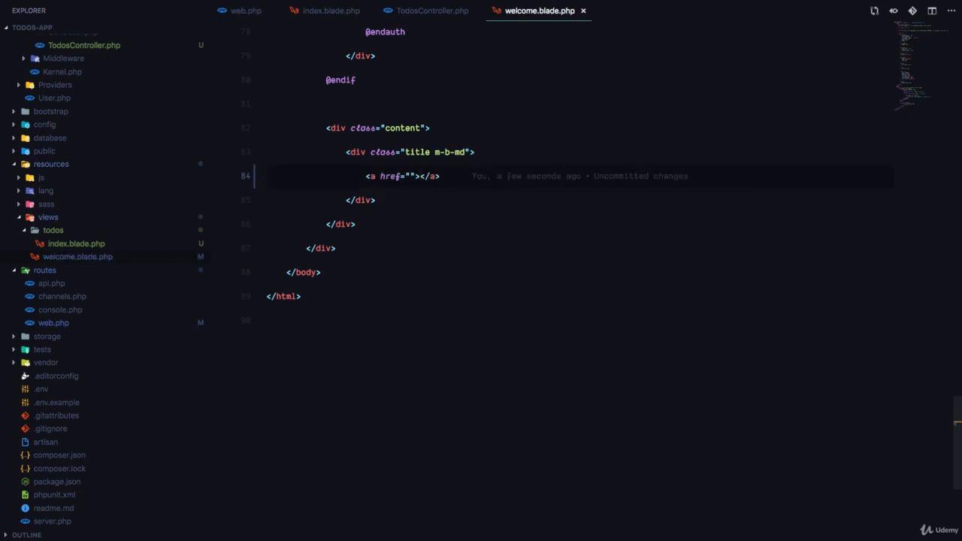
text(T)
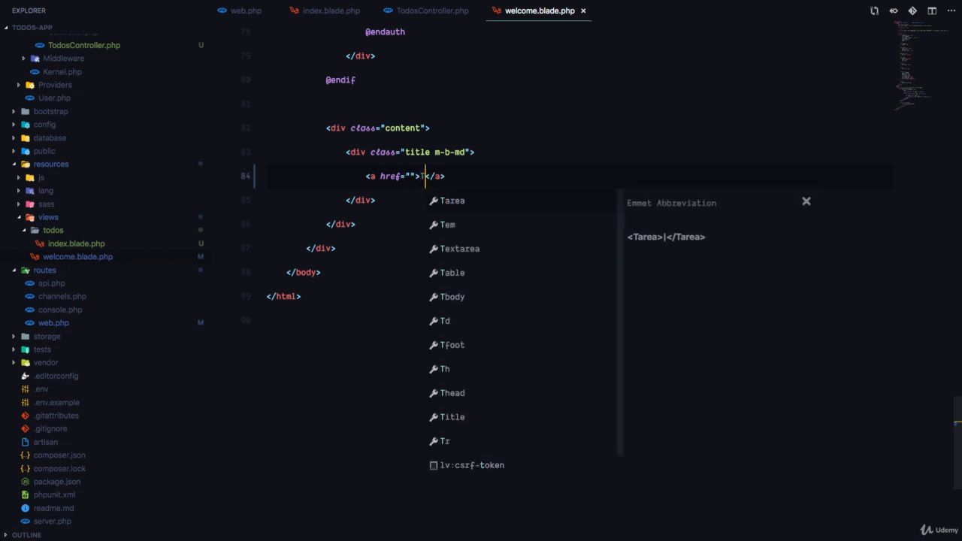
text(odos)
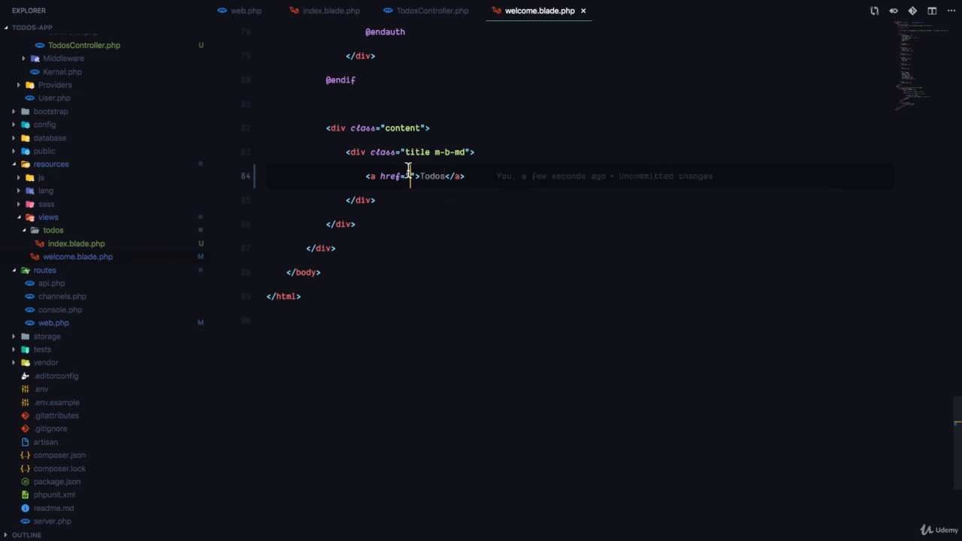
text(/todos)
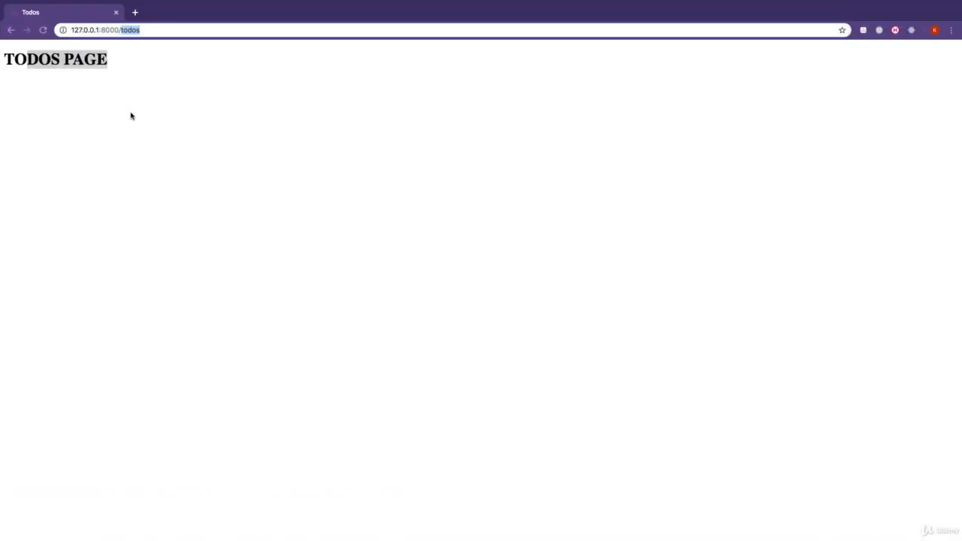
Step: Load 127.0.0.1:8000/todos, then go back to the home page showing the Todos link
key(Return)
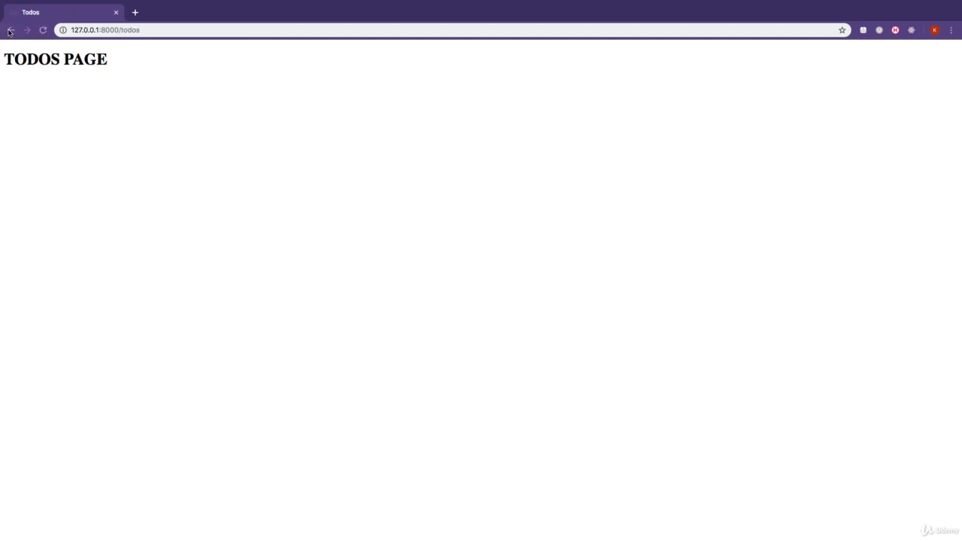
click(10, 29)
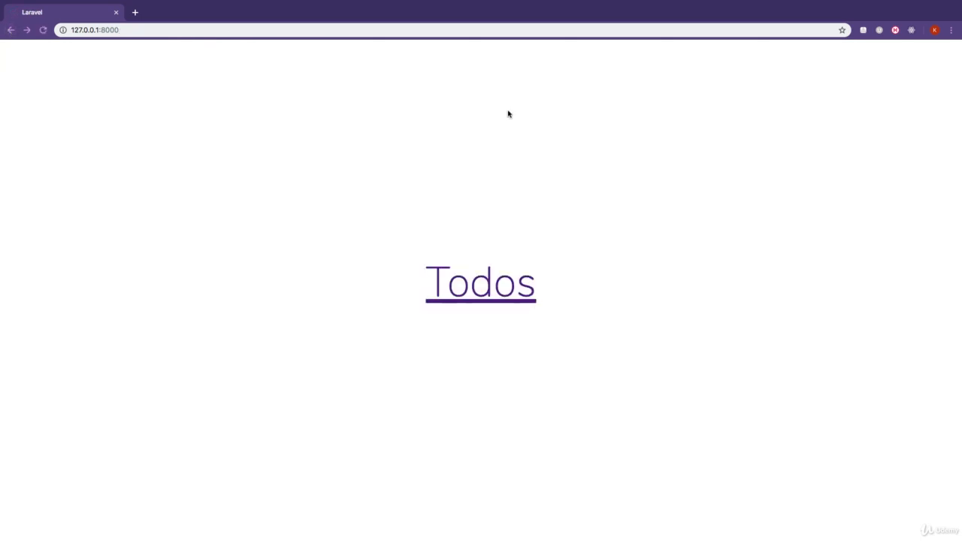
mouse_move(577, 368)
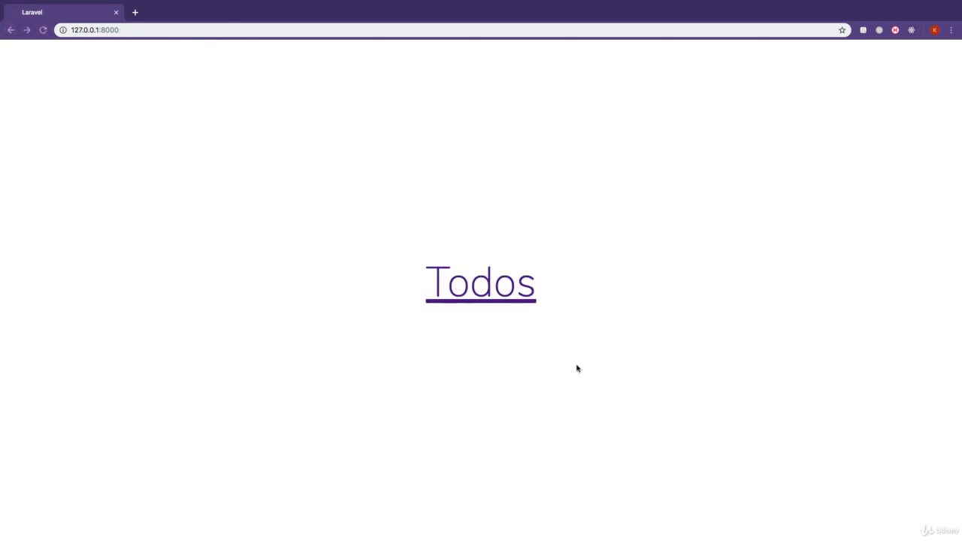
mouse_move(581, 300)
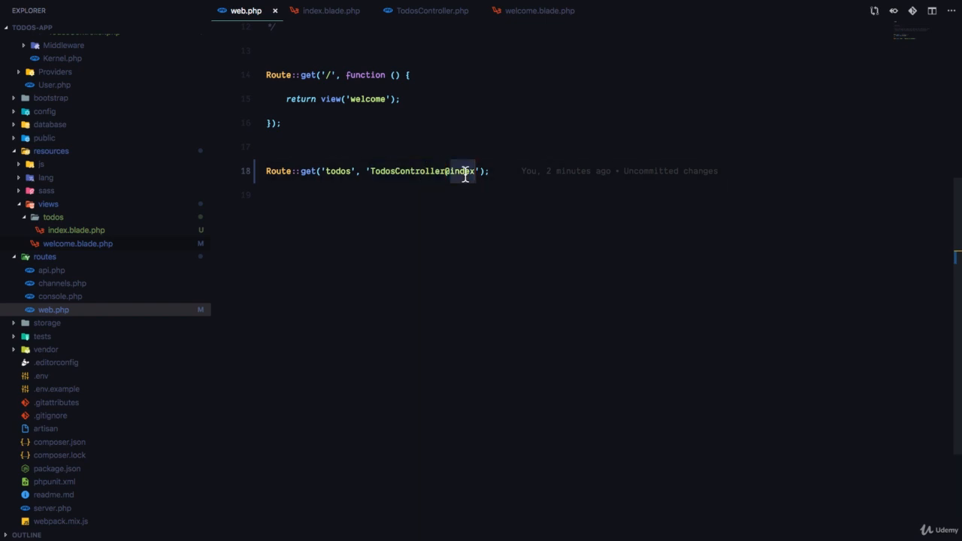
Step: Expand views/todos and reopen index.blade.php with its TODOS PAGE heading
click(432, 10)
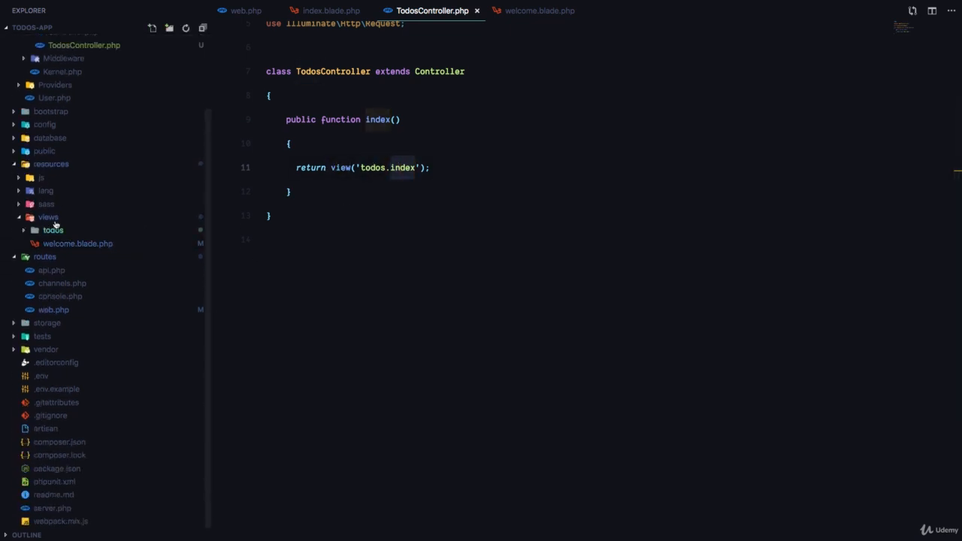
click(52, 230)
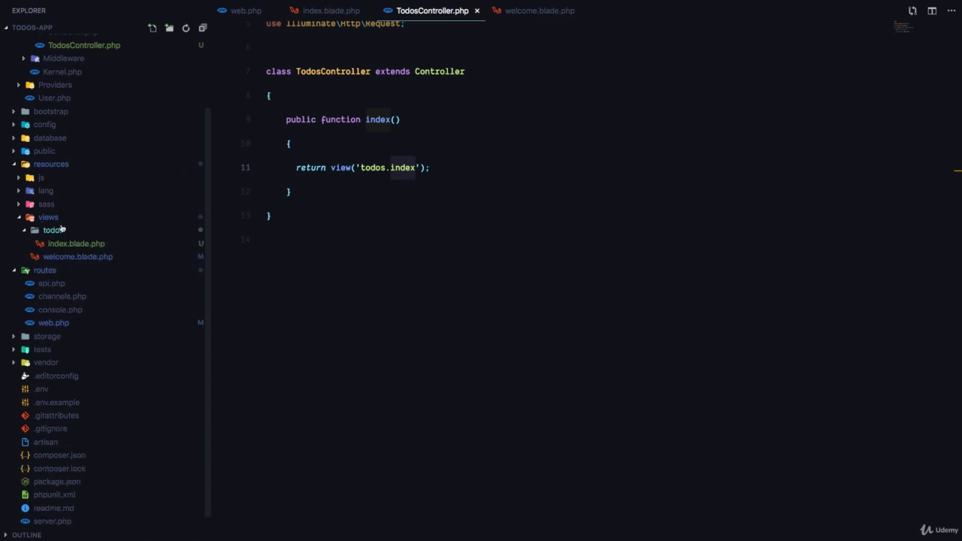
click(76, 244)
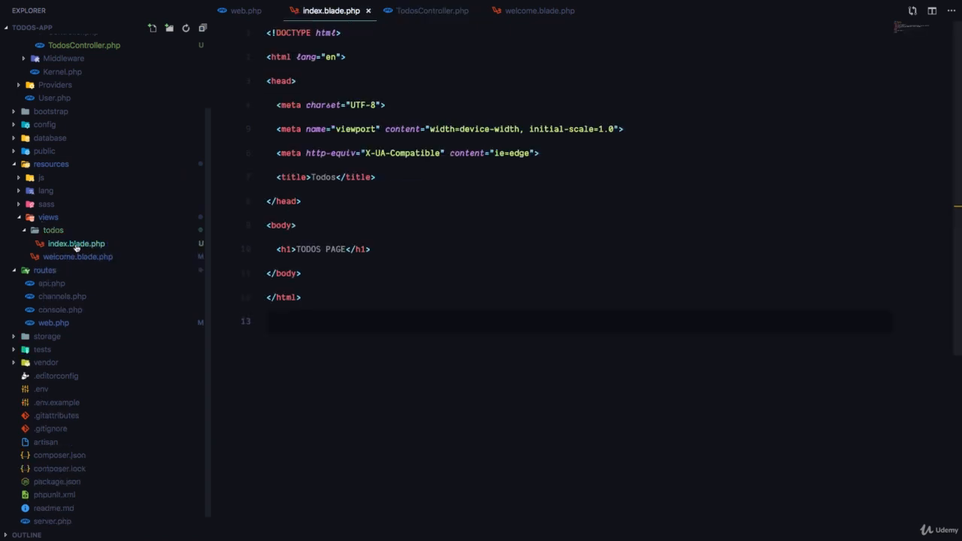
click(355, 321)
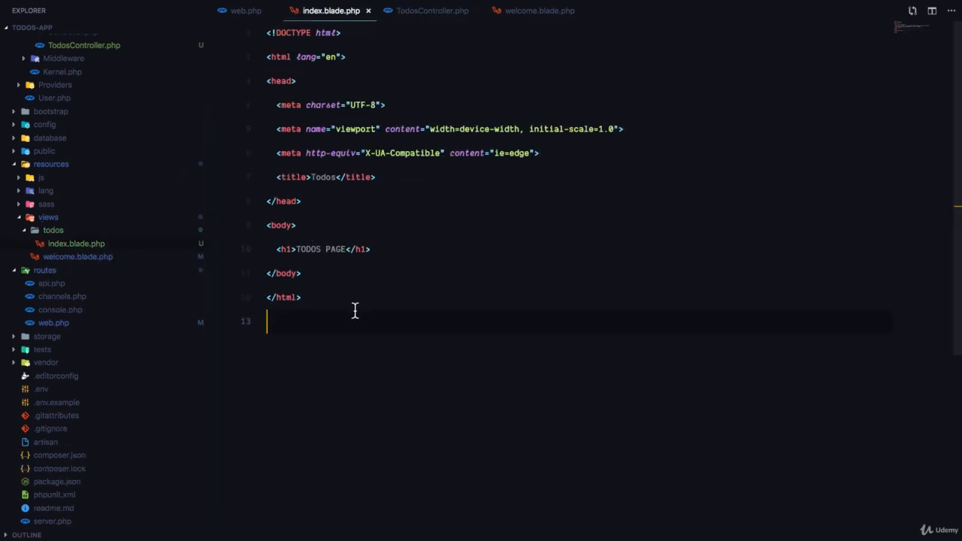